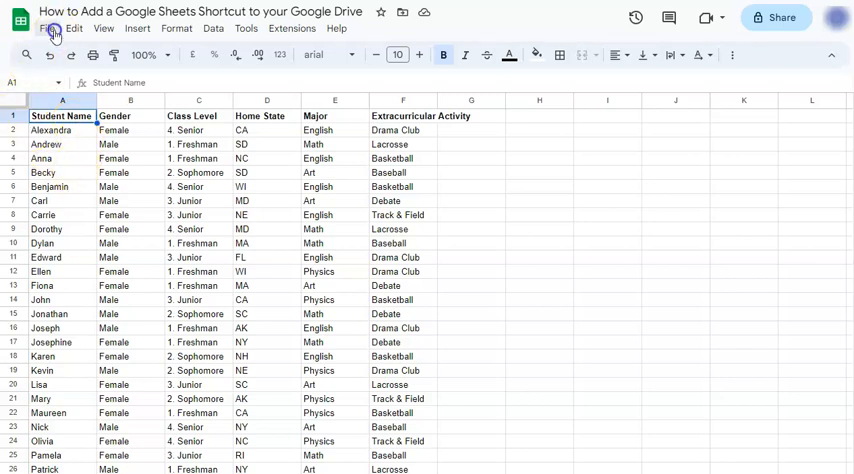
Open the File menu of the student roster spreadsheet.
click(46, 28)
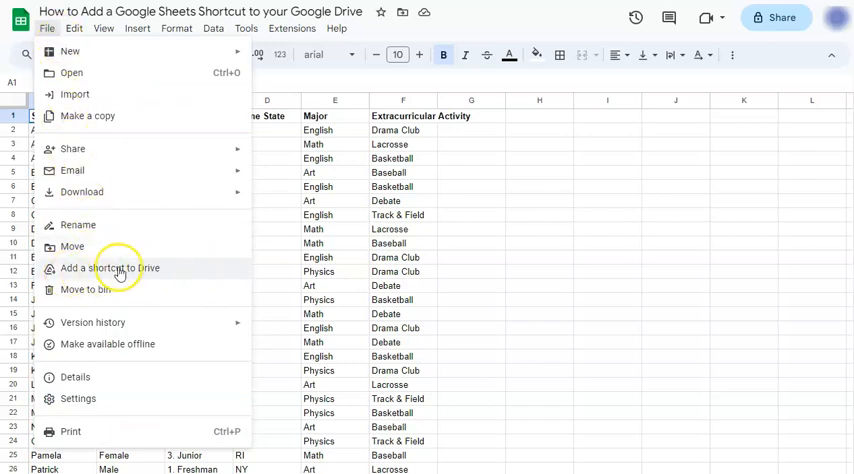
Add a shortcut to the student spreadsheet in My Drive.
click(109, 268)
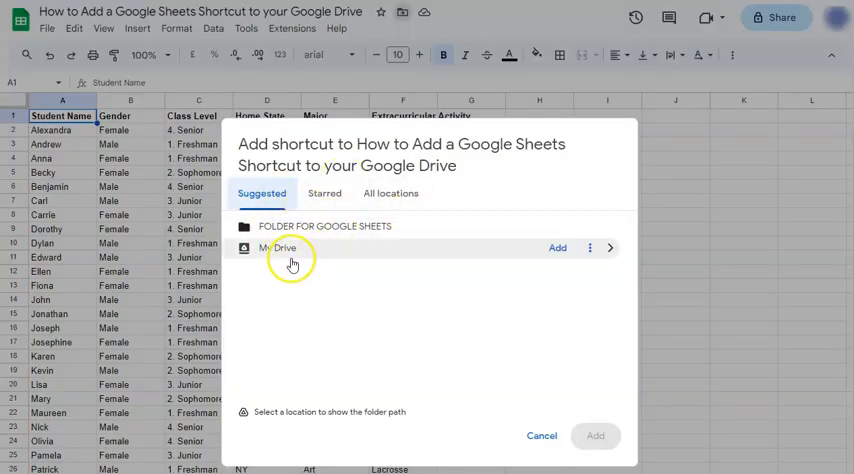
click(278, 247)
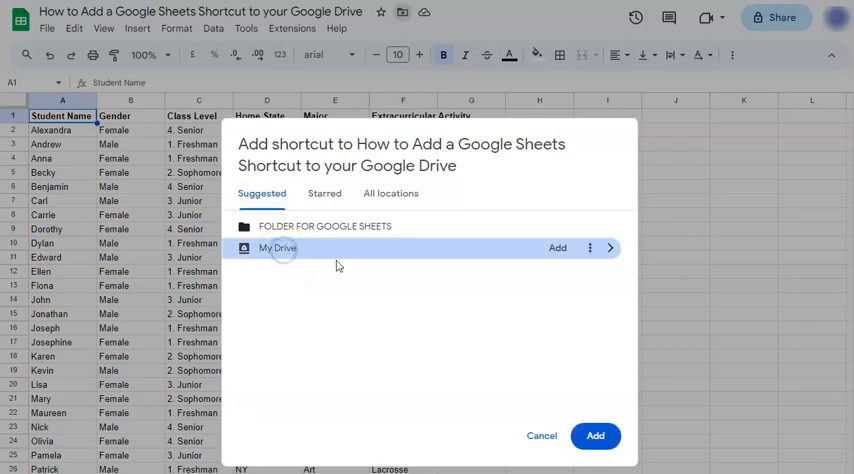
click(595, 435)
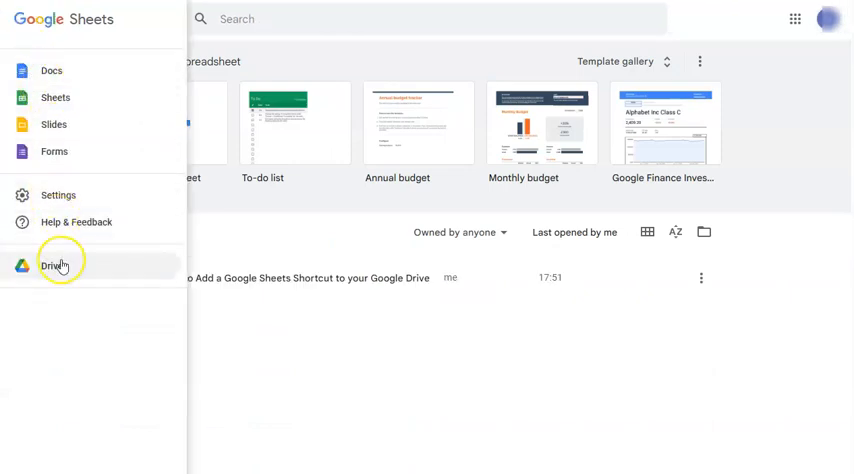
Switch to Google Drive and view the shortcut in My Drive.
click(56, 265)
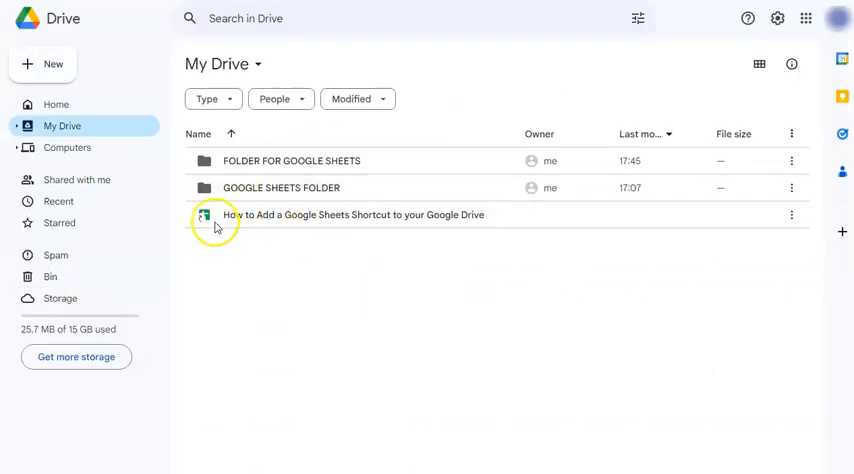
click(354, 214)
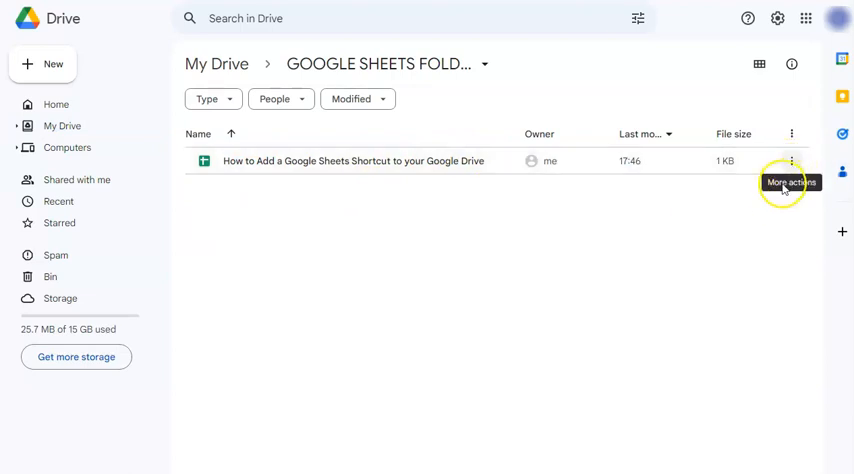
Add a spreadsheet shortcut to FOLDER FOR GOOGLE SHEETS via More actions.
click(791, 160)
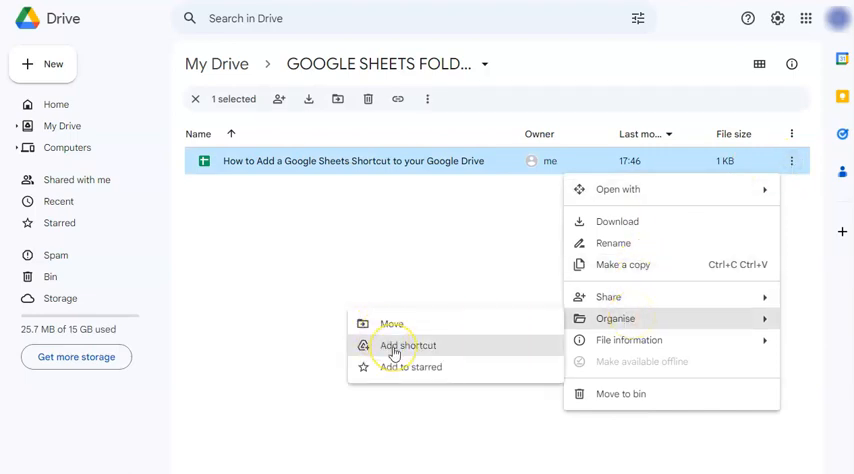
click(407, 345)
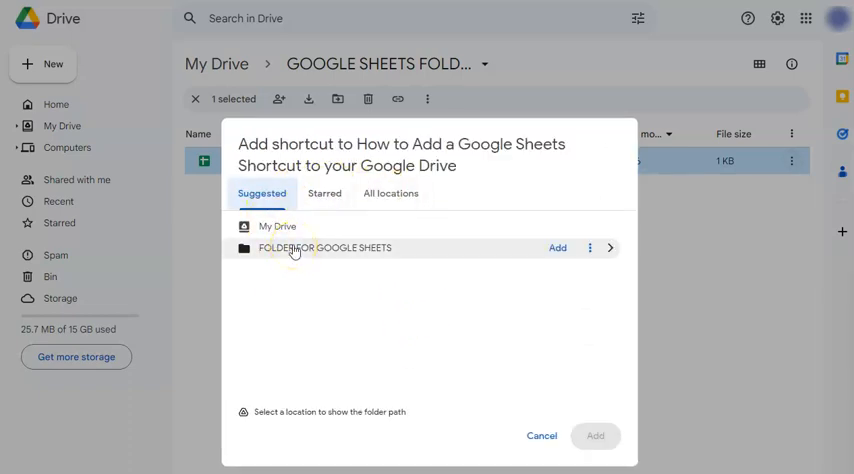
click(557, 247)
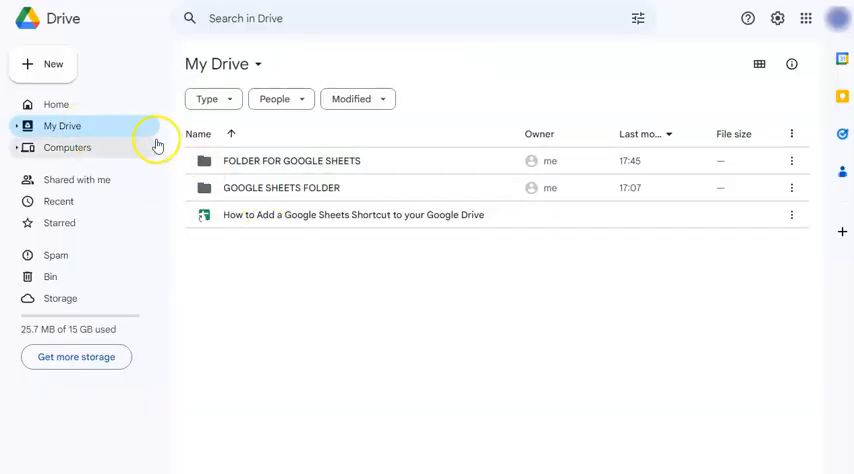
double_click(291, 160)
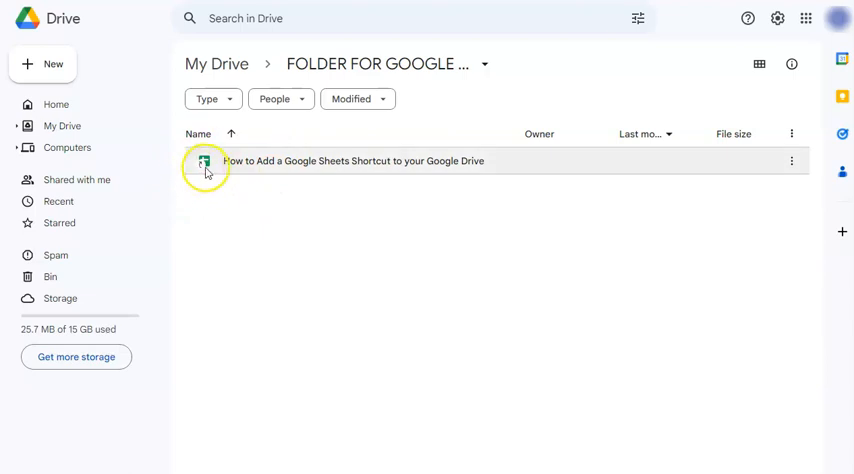
click(216, 63)
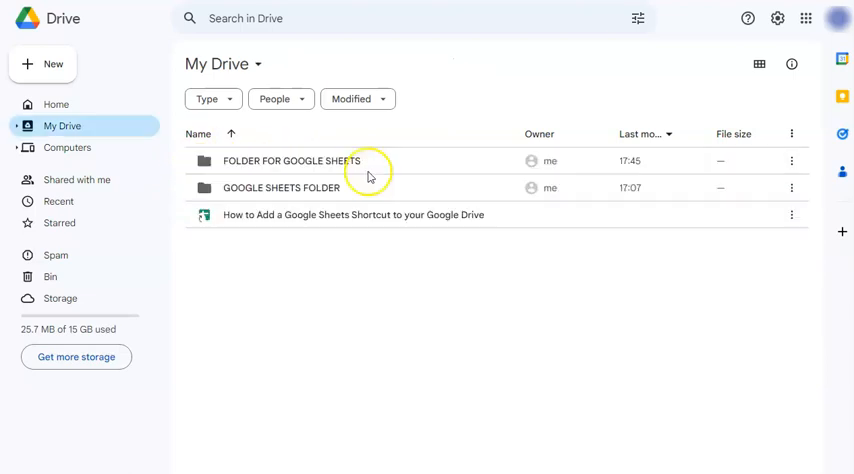
click(415, 214)
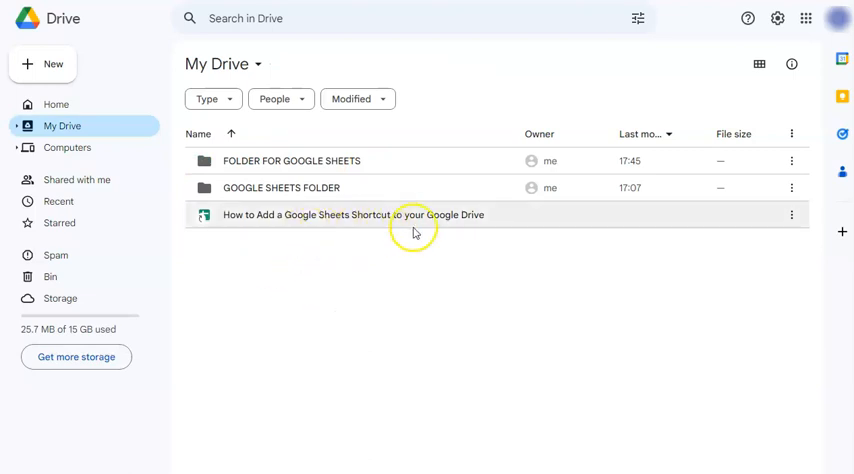